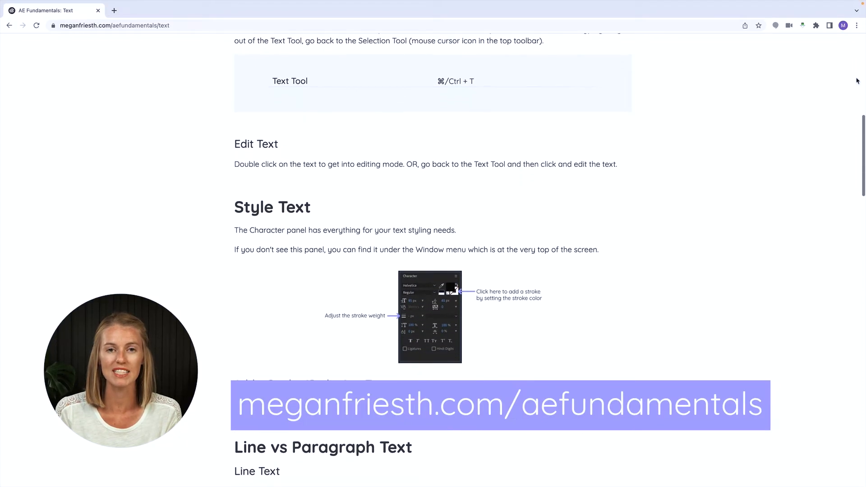
# Step: Create a horizontal text layer on the canvas reading 'Text'
pyautogui.scroll(-3)
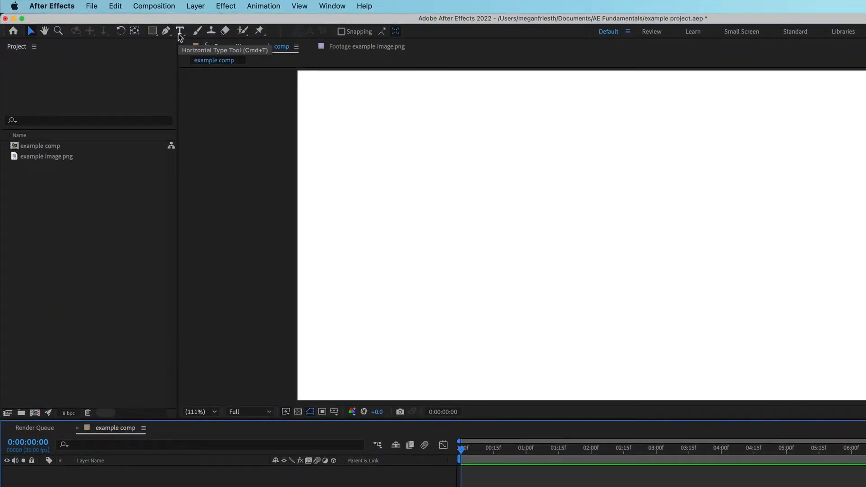
pyautogui.click(179, 30)
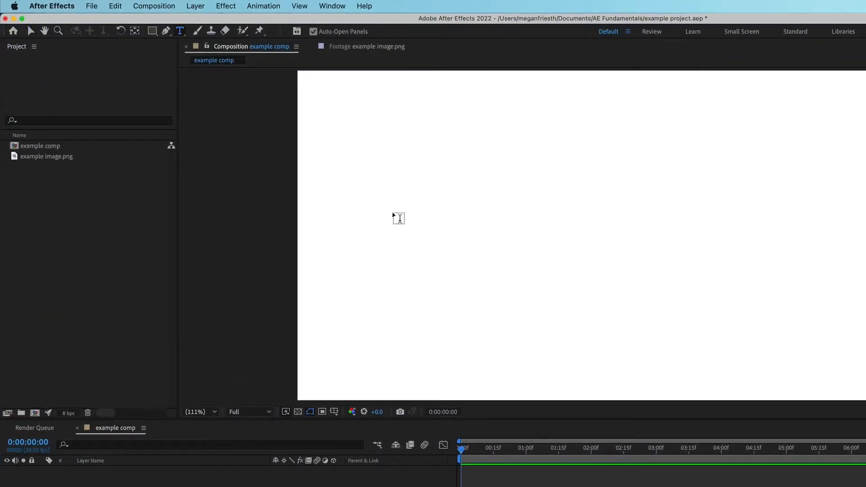
pyautogui.click(442, 221)
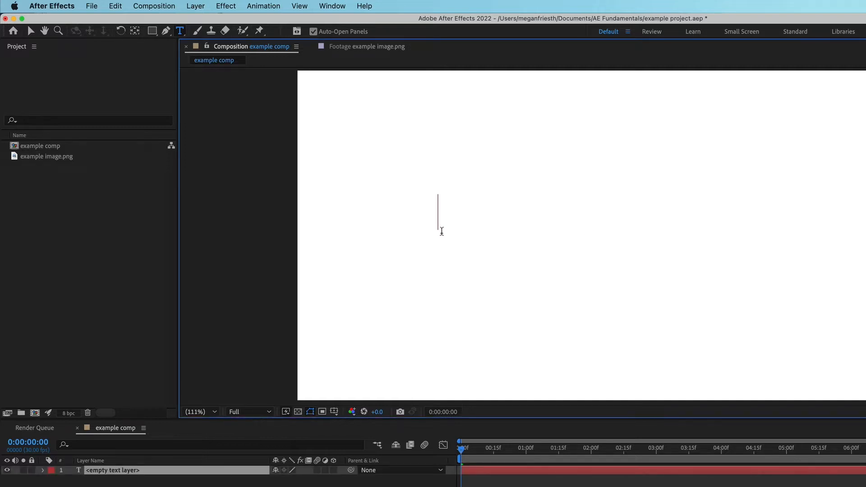
pyautogui.write('Text')
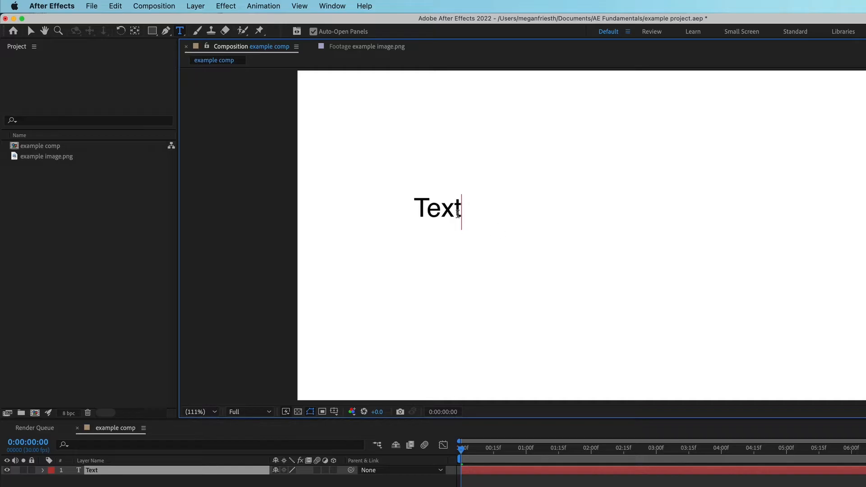
pyautogui.moveTo(31, 31)
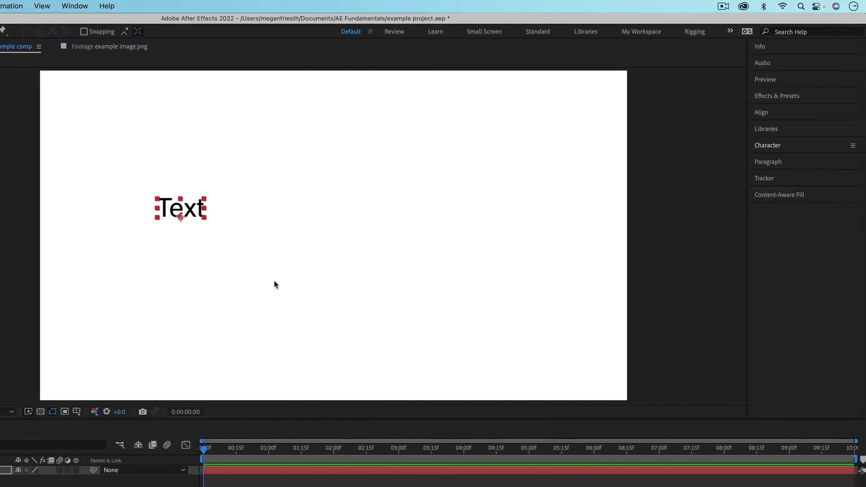
# Step: Set the font size to 261 px and move the word to the centre of the comp
pyautogui.click(767, 145)
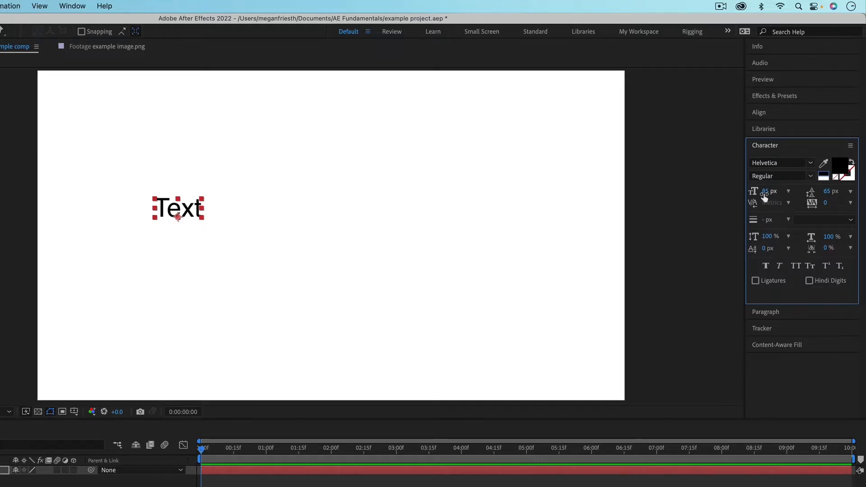
pyautogui.write('261')
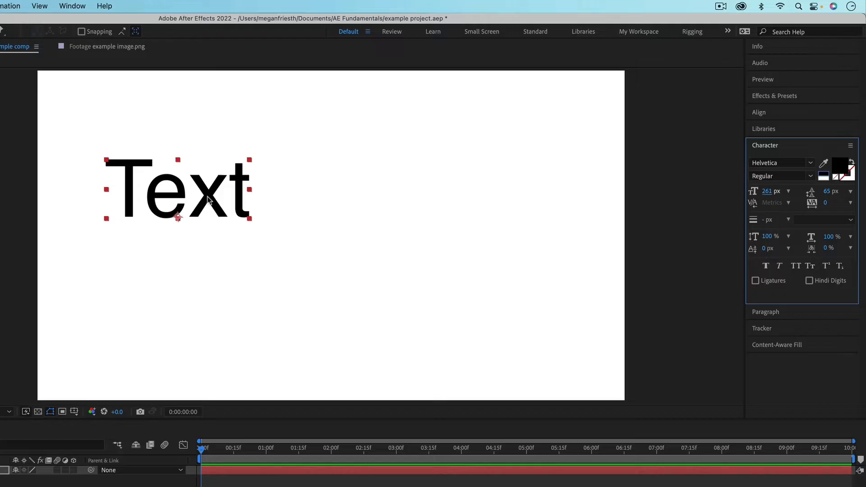
pyautogui.moveTo(177, 188); pyautogui.dragTo(321, 224)
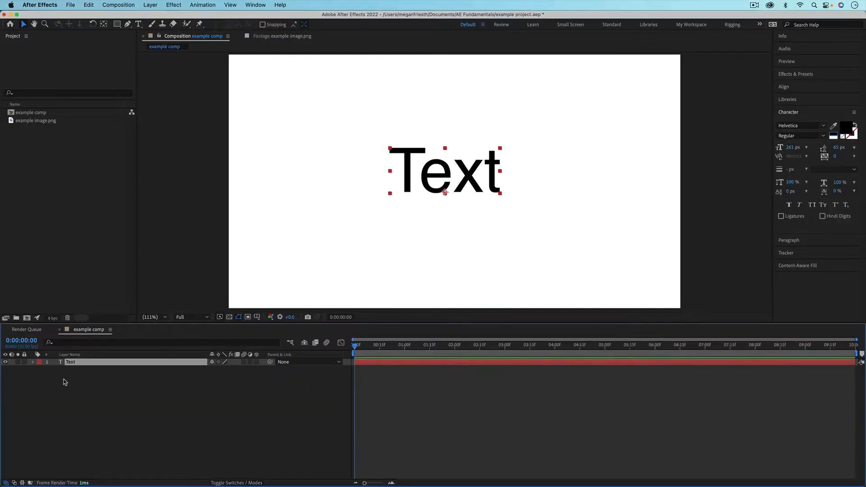
# Step: Twirl open the Text layer and its Transform property group in the timeline
pyautogui.click(33, 361)
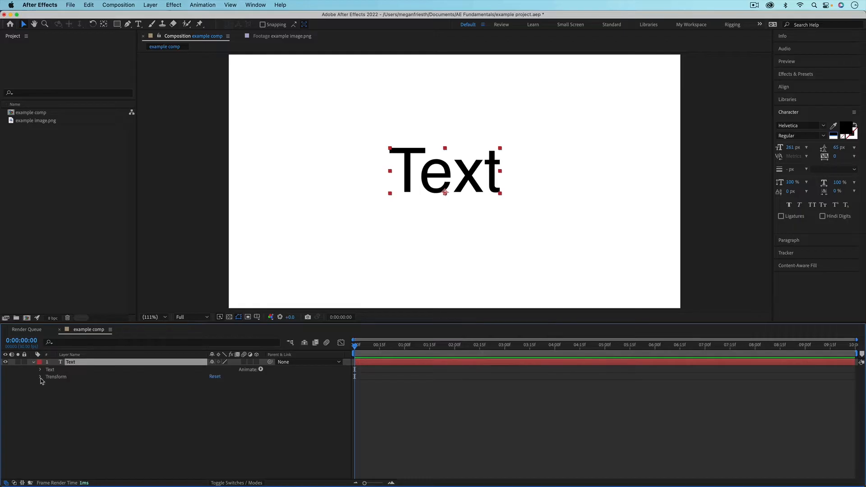
pyautogui.click(40, 378)
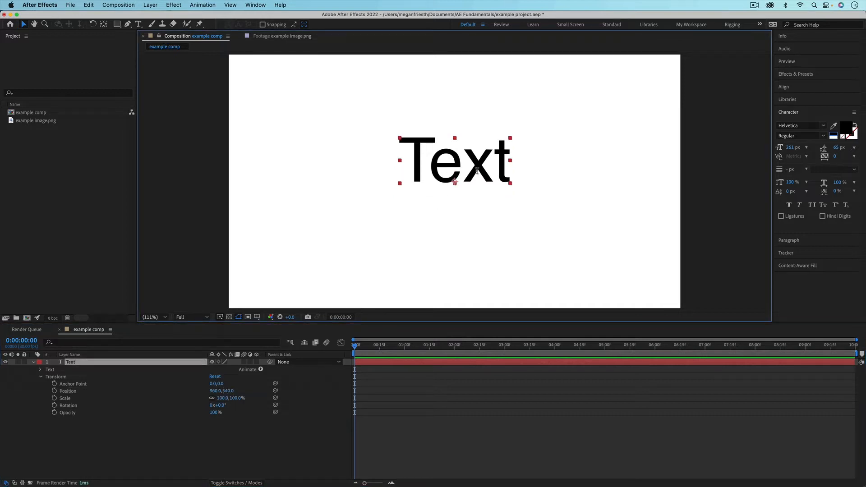
pyautogui.click(138, 24)
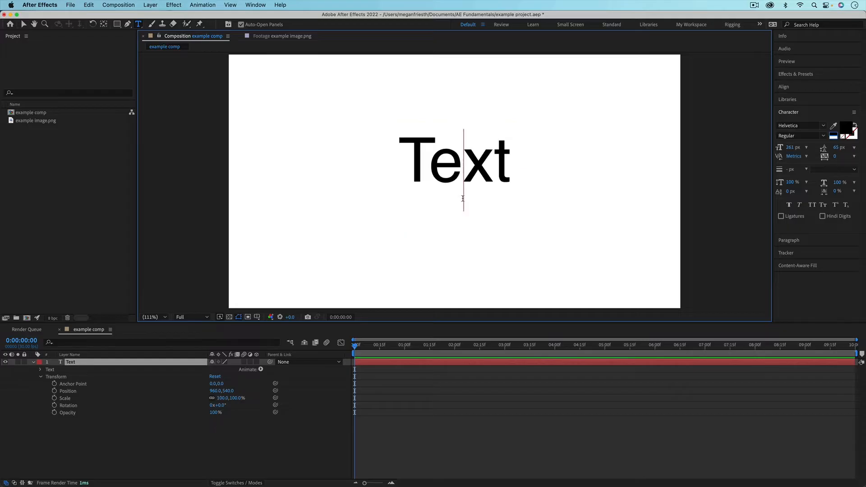
pyautogui.write('xx')
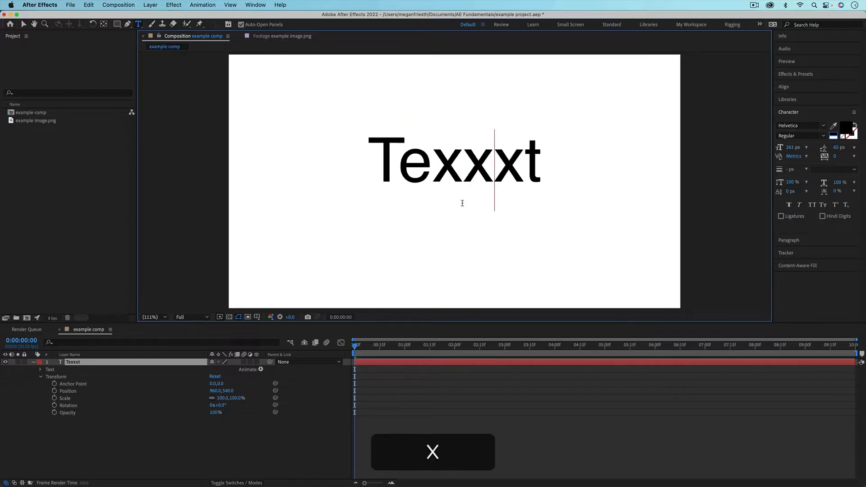
pyautogui.press('Backspace')
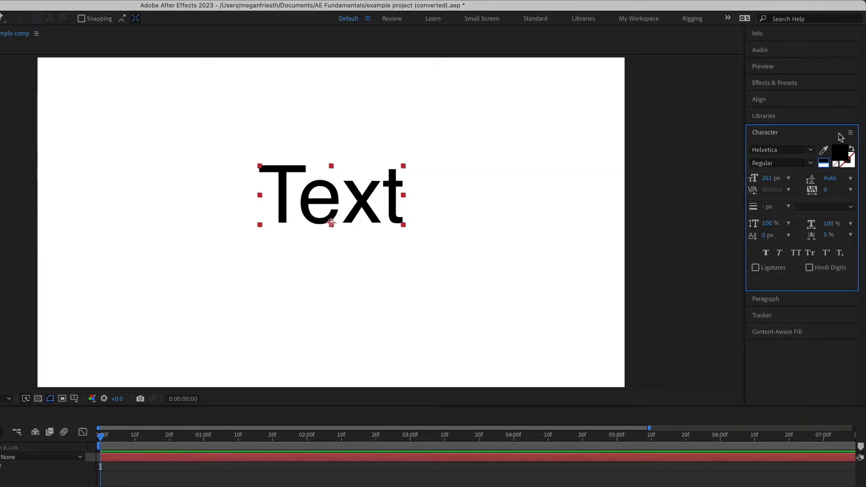
pyautogui.moveTo(853, 174)
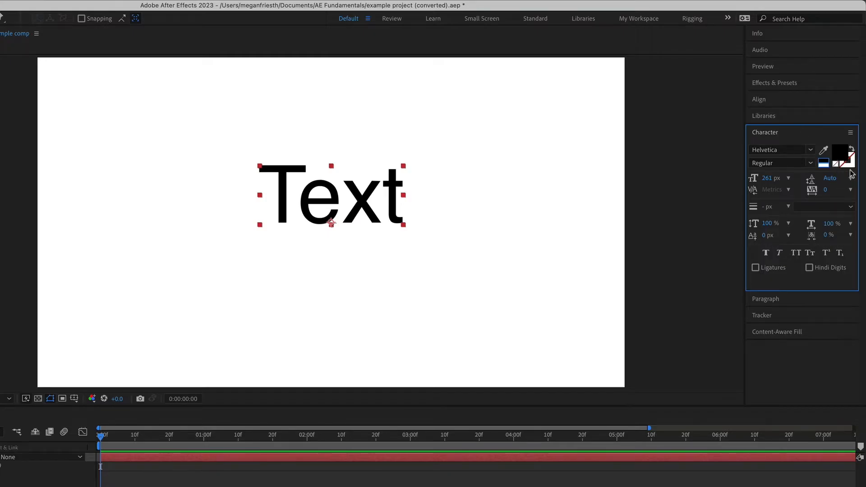
pyautogui.moveTo(379, 463)
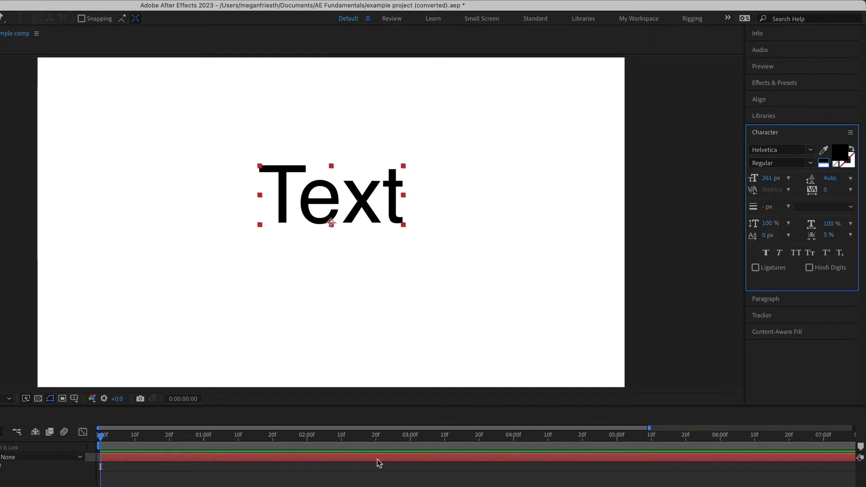
# Step: Change the text fill colour to blue
pyautogui.click(840, 156)
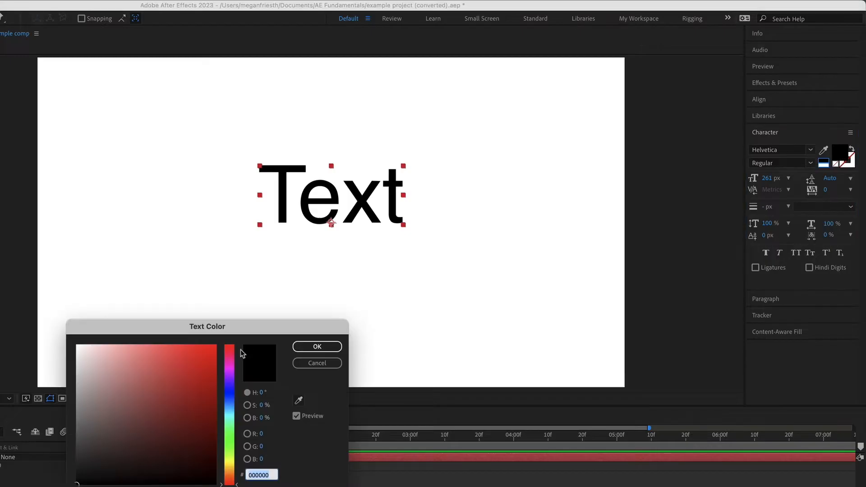
pyautogui.click(188, 363)
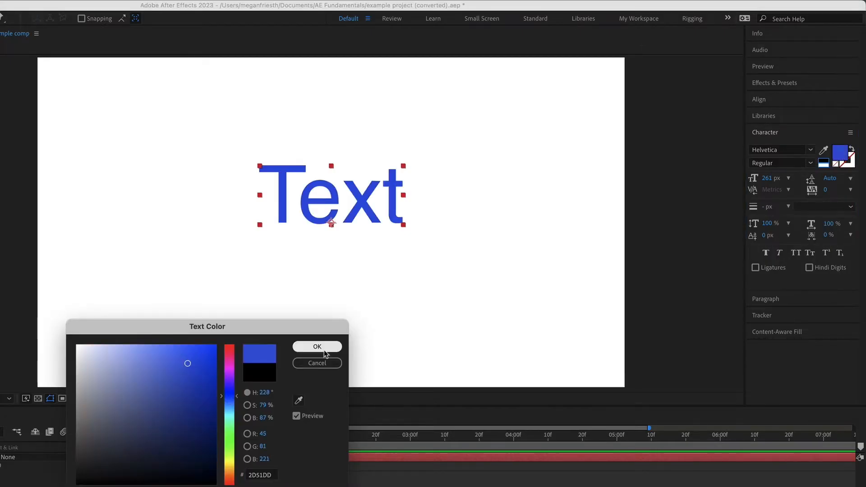
pyautogui.click(317, 347)
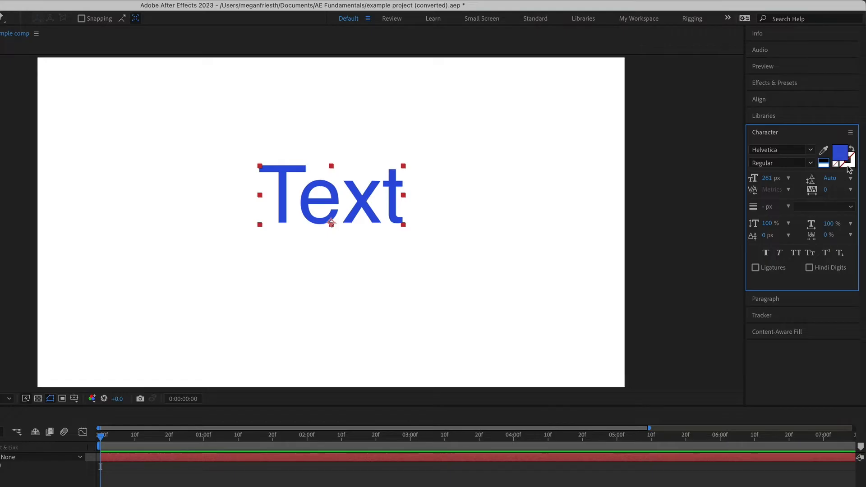
# Step: Set the text stroke colour to magenta
pyautogui.click(845, 155)
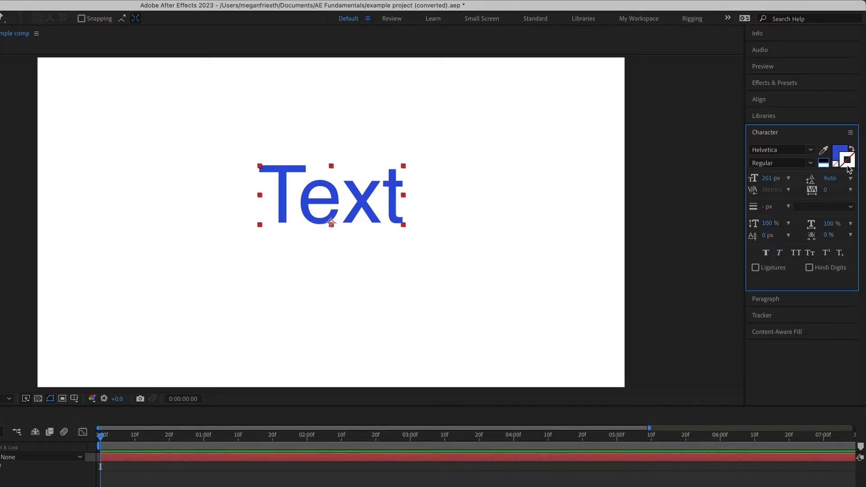
pyautogui.click(843, 156)
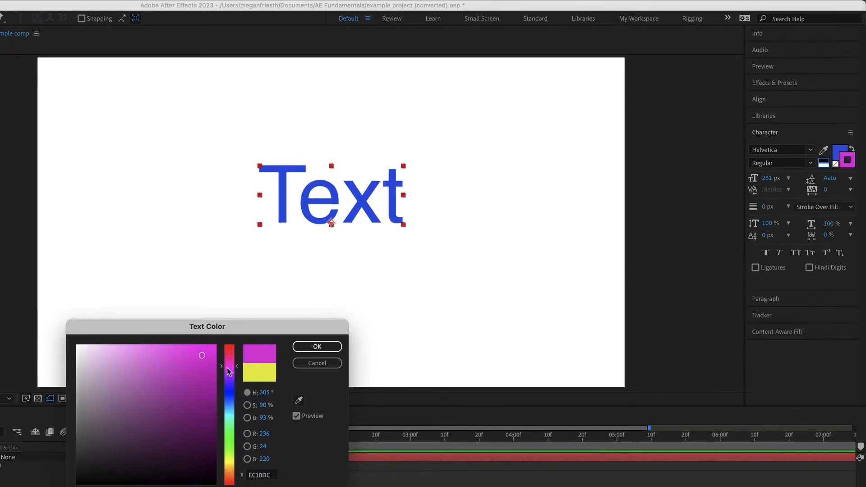
pyautogui.click(317, 347)
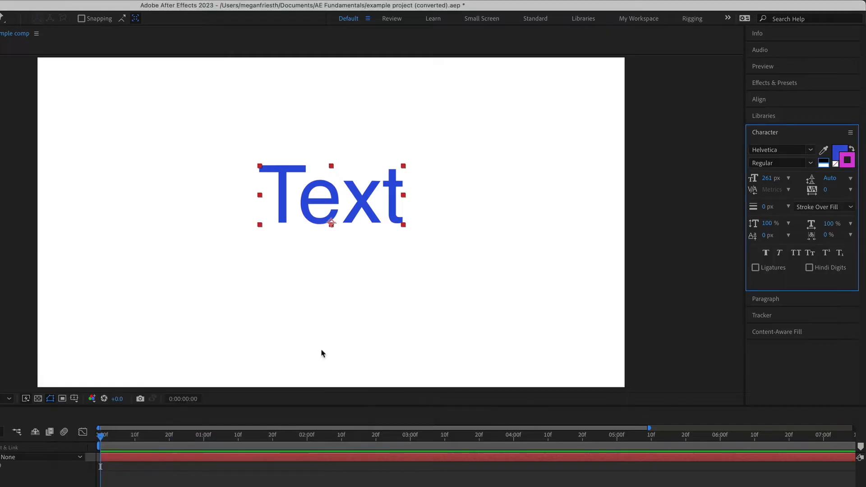
pyautogui.moveTo(373, 215)
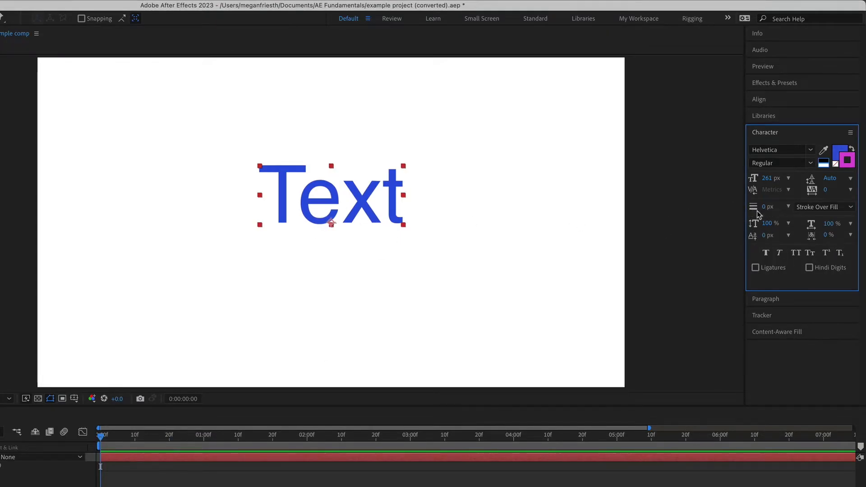
pyautogui.moveTo(768, 216)
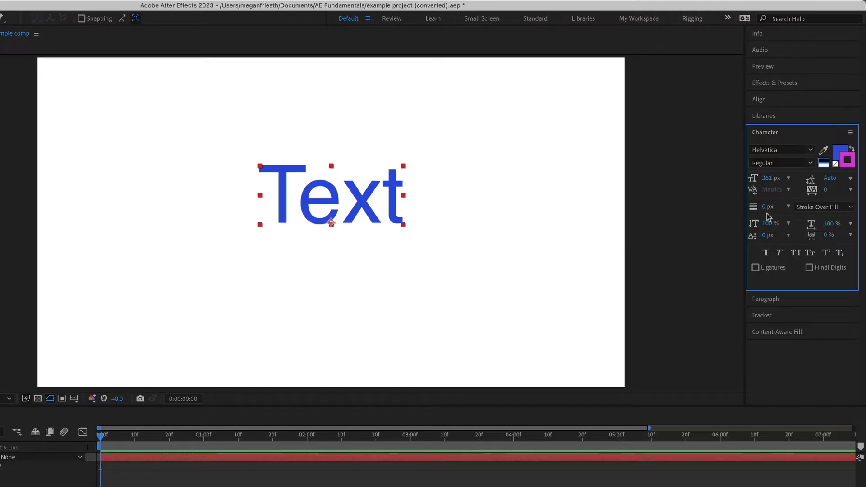
# Step: Widen the text stroke to 10 px
pyautogui.click(767, 207)
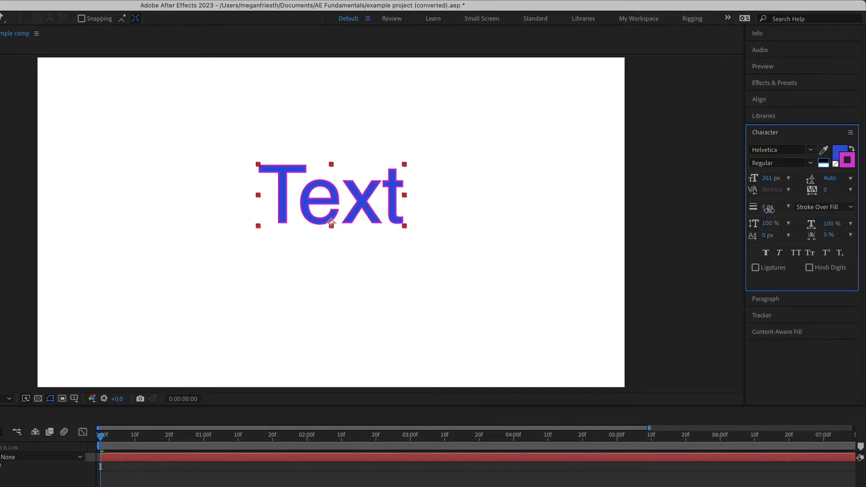
pyautogui.click(767, 206)
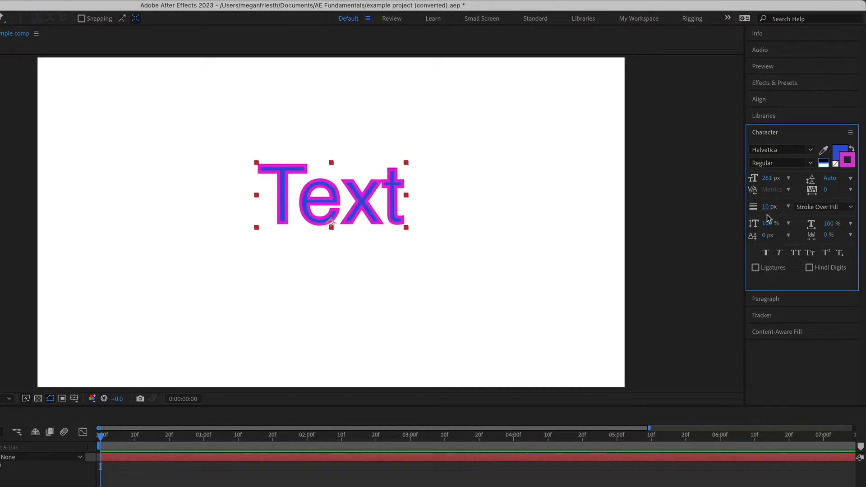
# Step: Switch the ordering to Fill Over Stroke, then back to Stroke Over Fill
pyautogui.click(824, 207)
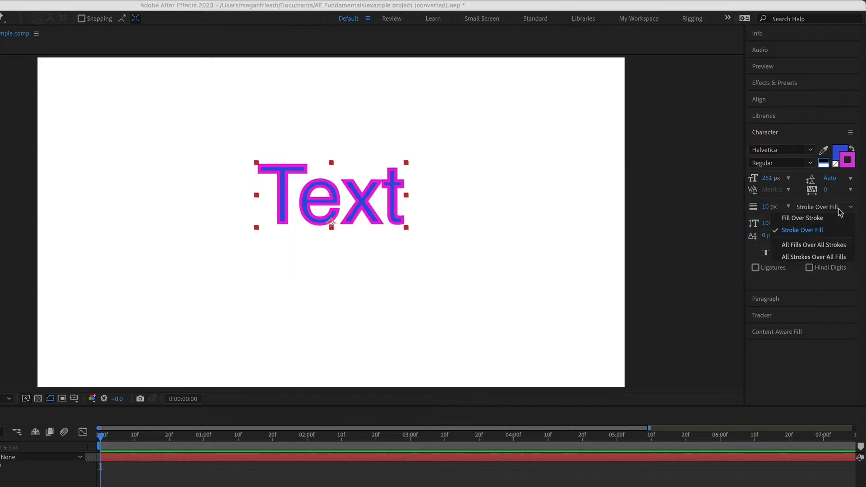
pyautogui.moveTo(812, 217)
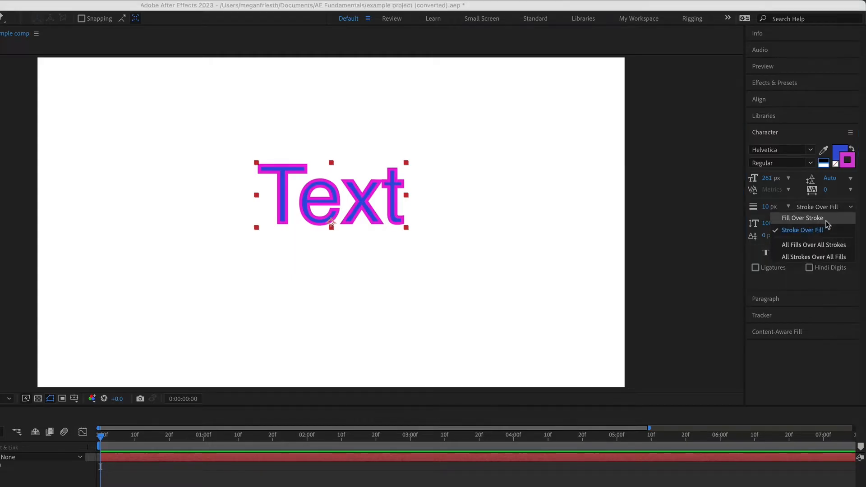
pyautogui.click(803, 218)
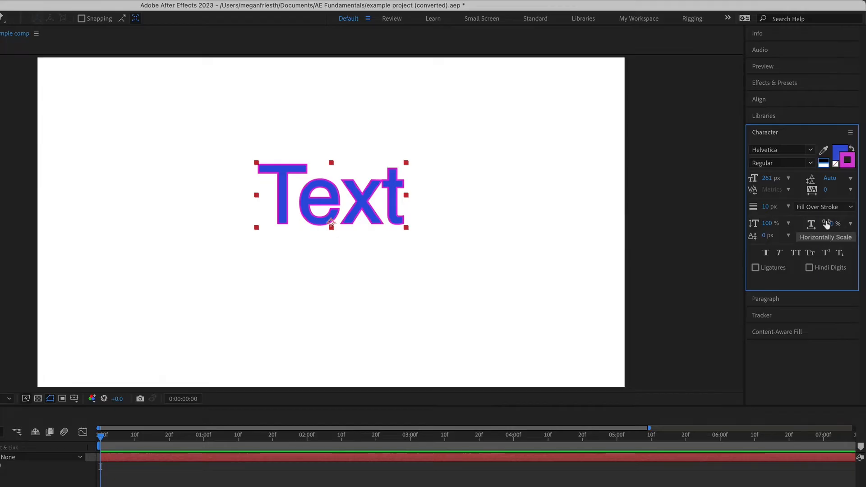
pyautogui.click(823, 207)
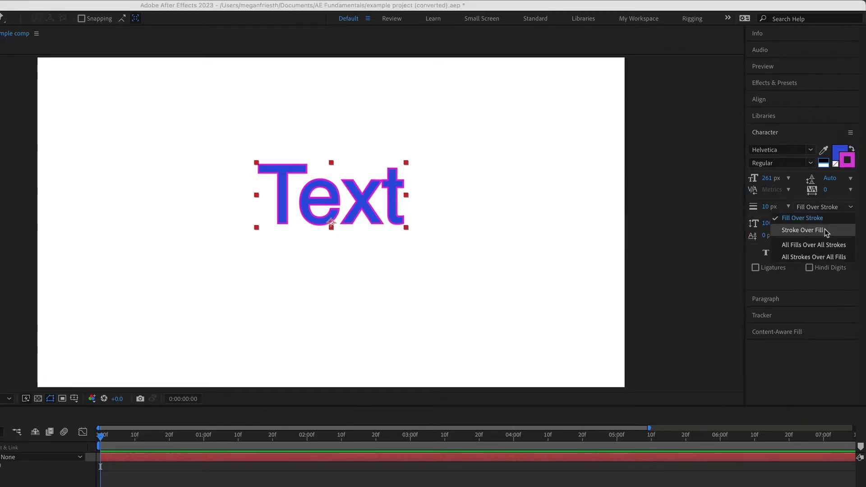
pyautogui.click(803, 230)
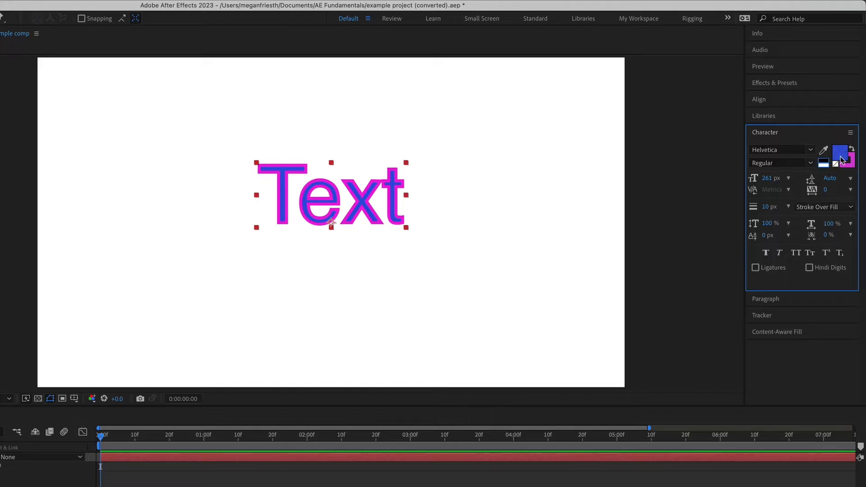
pyautogui.moveTo(839, 168)
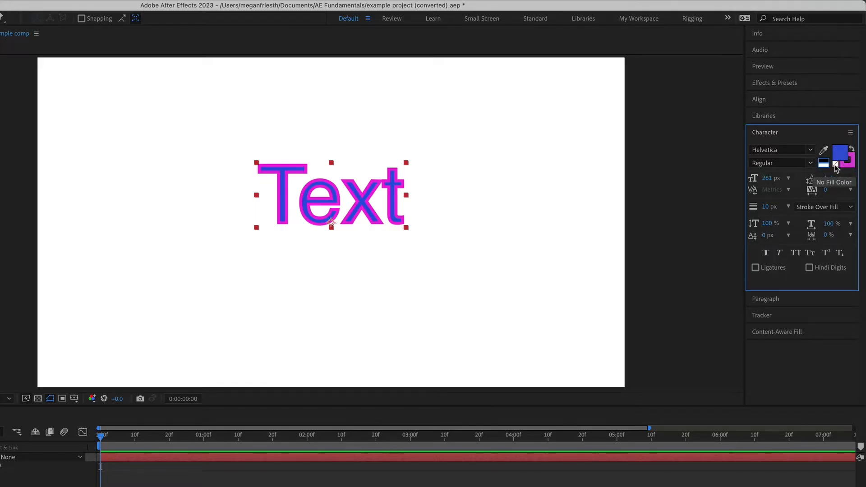
pyautogui.click(840, 153)
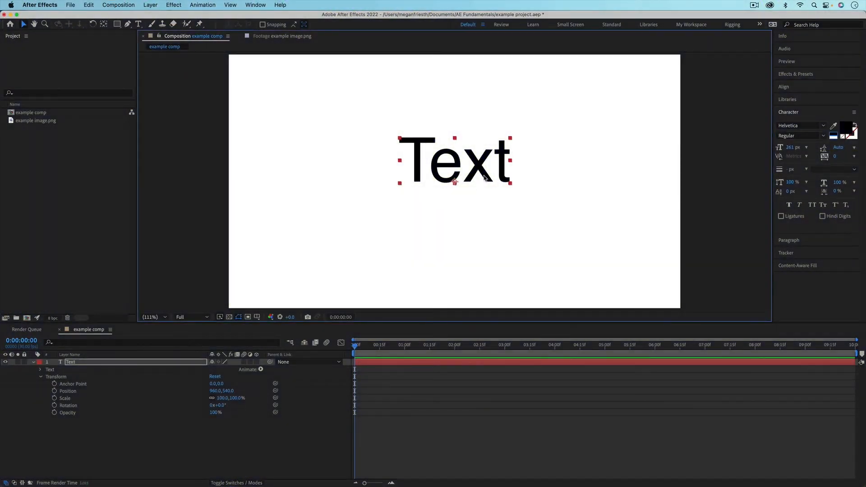
# Step: Edit the layer to add a second line 'add more text', then leave text editing
pyautogui.click(138, 24)
pyautogui.write('add more tex')
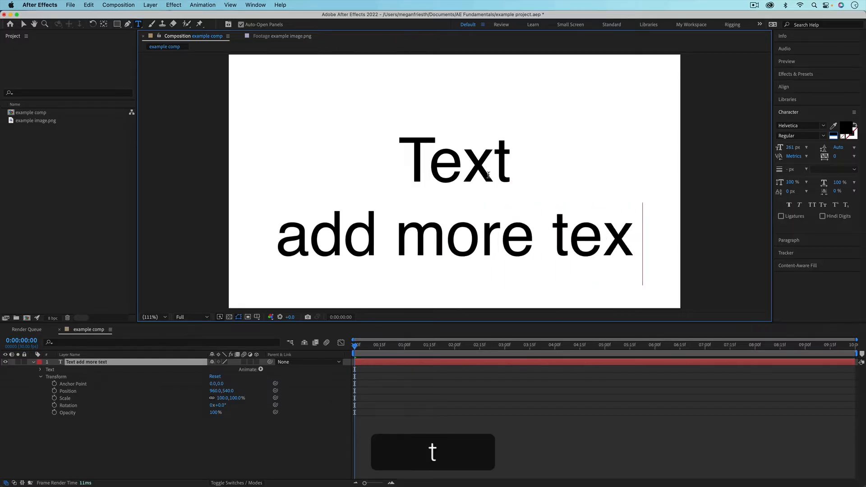
pyautogui.write('t')
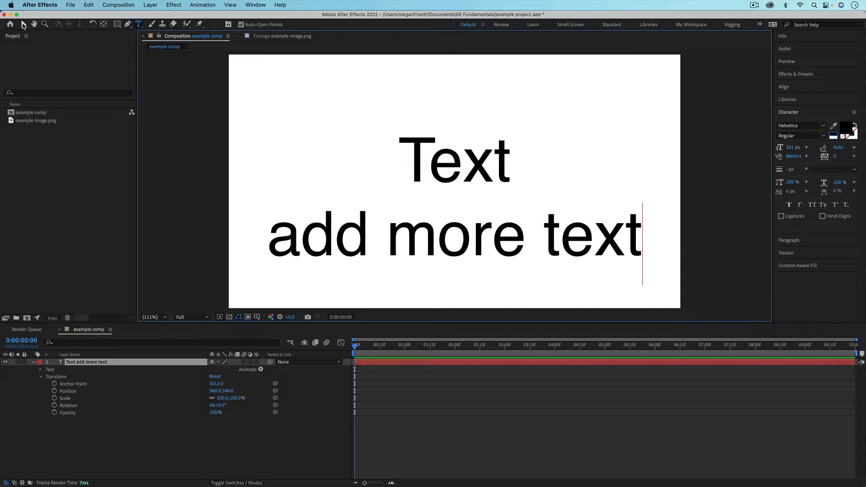
pyautogui.click(8, 23)
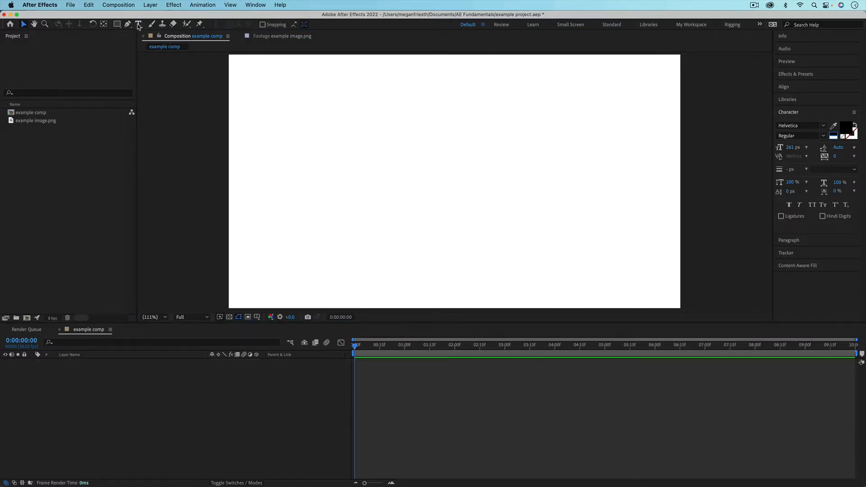
# Step: Create a boxed text layer reading 'paragraph text'
pyautogui.click(139, 24)
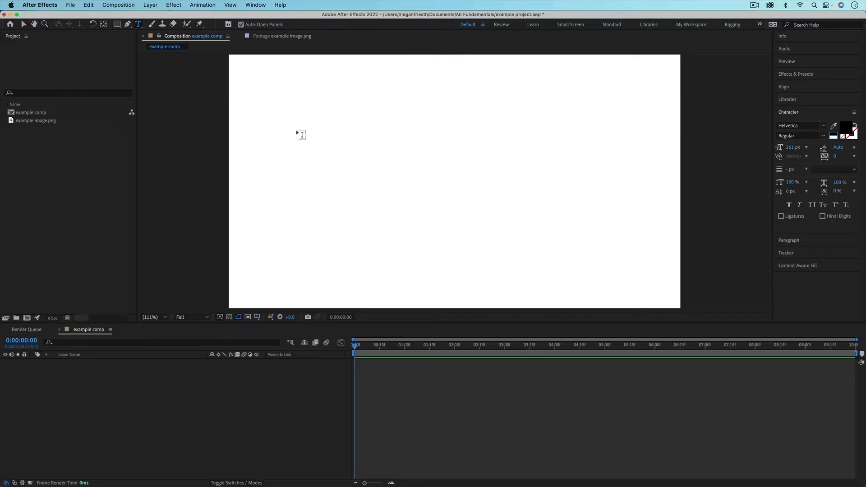
pyautogui.moveTo(294, 118)
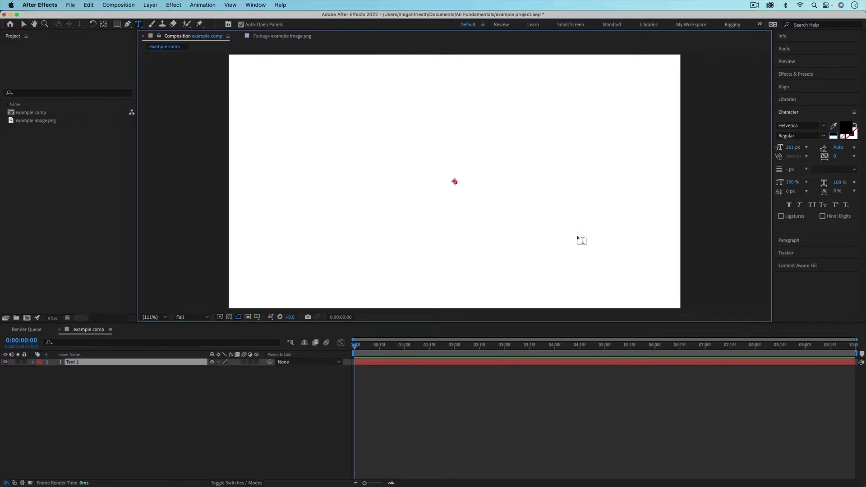
pyautogui.write('paragrap')
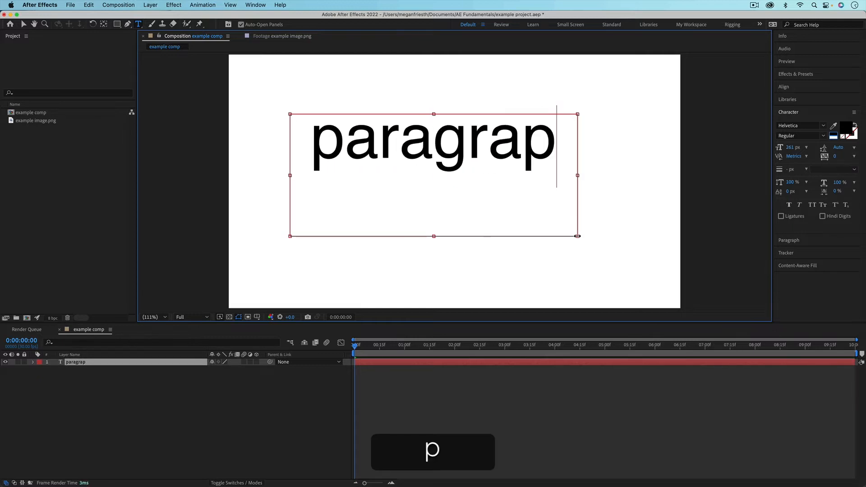
pyautogui.write('h text')
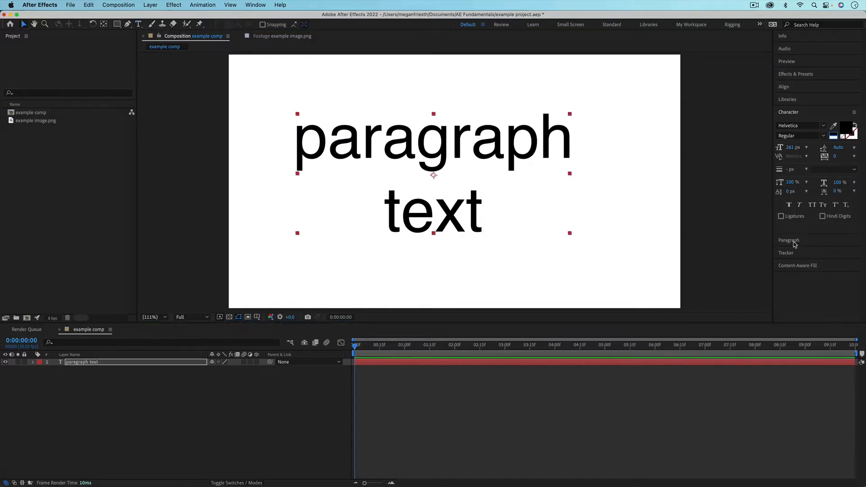
# Step: Left-align the paragraph text from the Paragraph panel
pyautogui.click(788, 241)
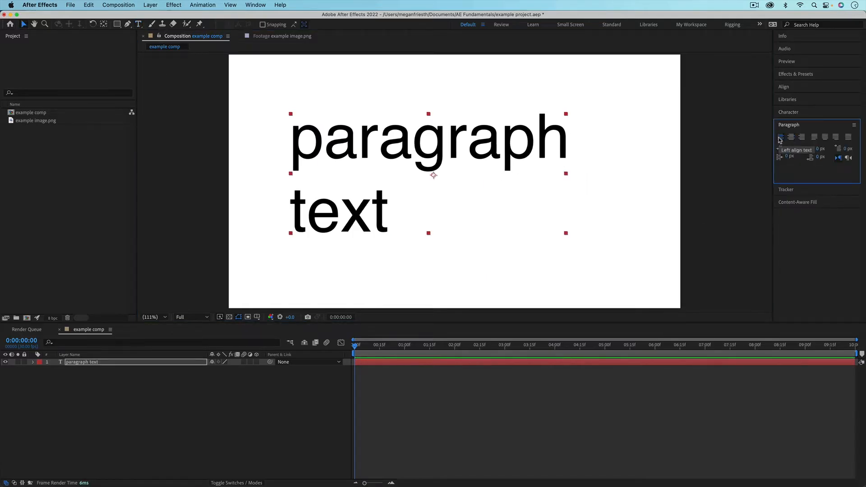
pyautogui.moveTo(802, 137)
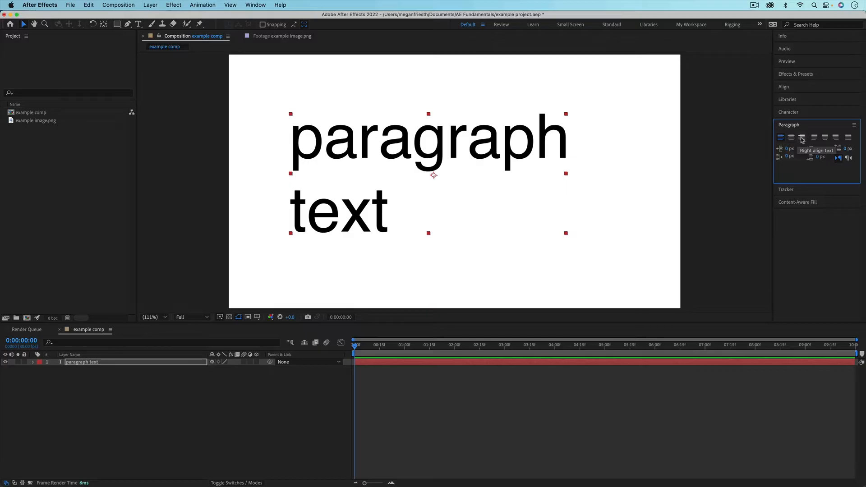
pyautogui.click(802, 137)
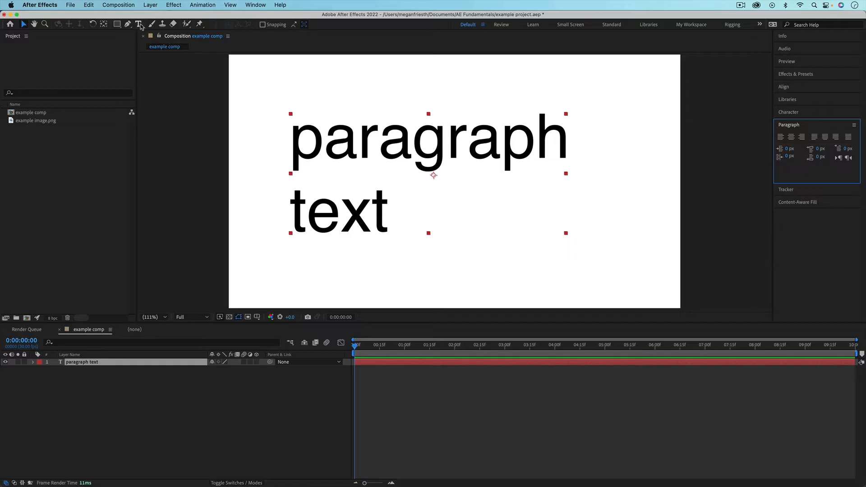
pyautogui.click(139, 23)
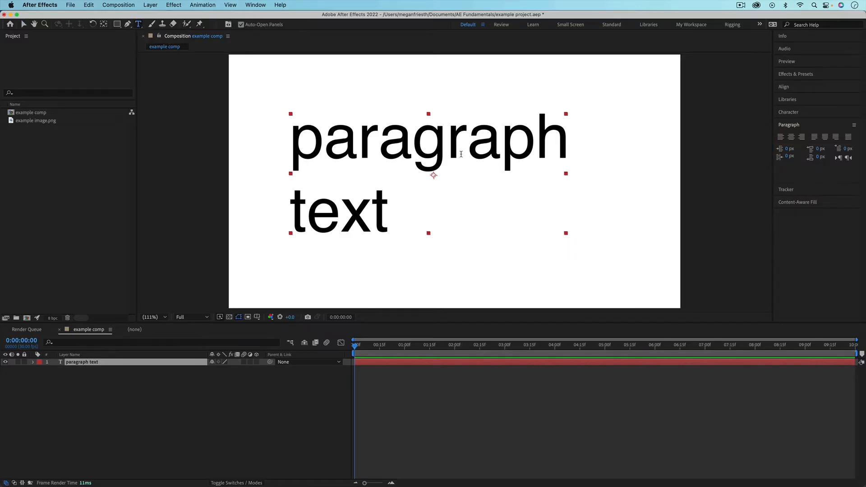
pyautogui.moveTo(462, 157)
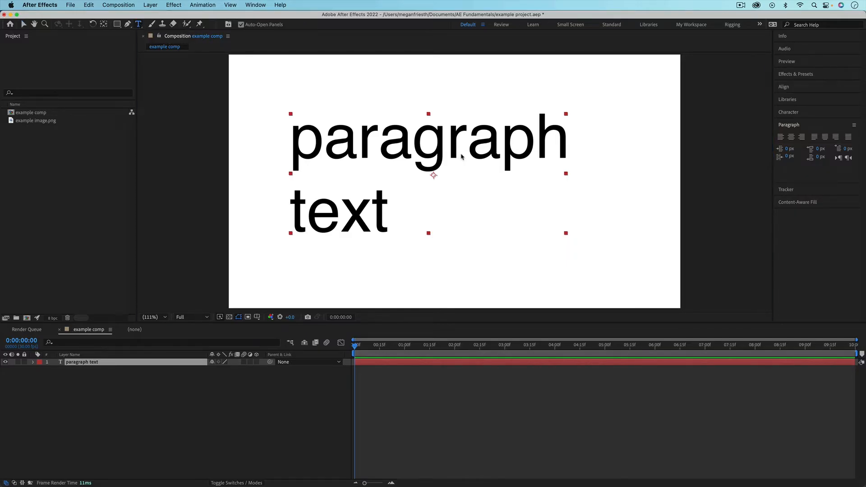
# Step: Convert the paragraph text layer to point text
pyautogui.rightClick(434, 176)
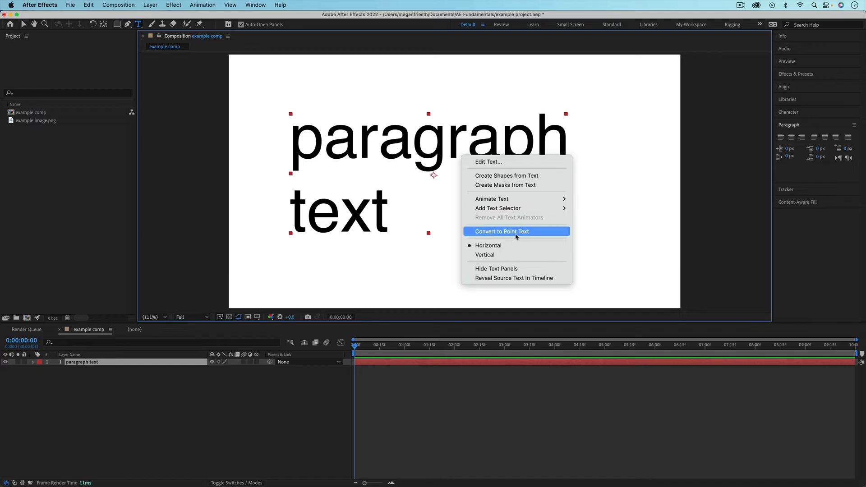
pyautogui.click(502, 232)
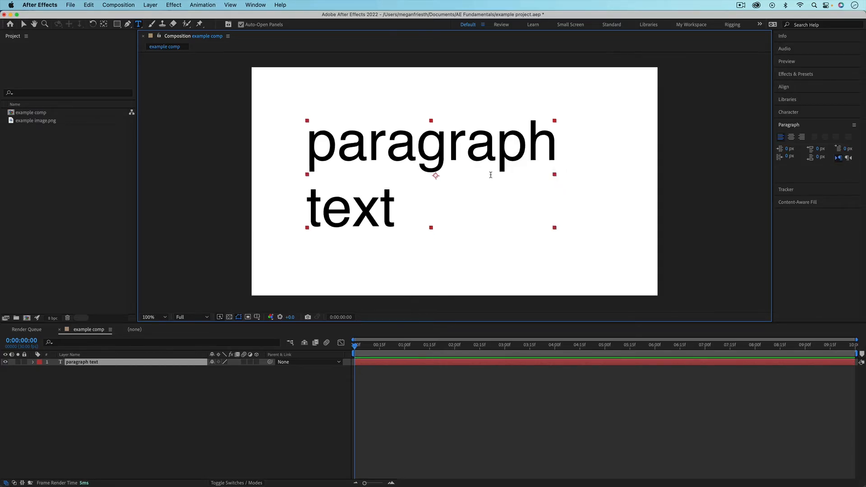
pyautogui.moveTo(298, 134)
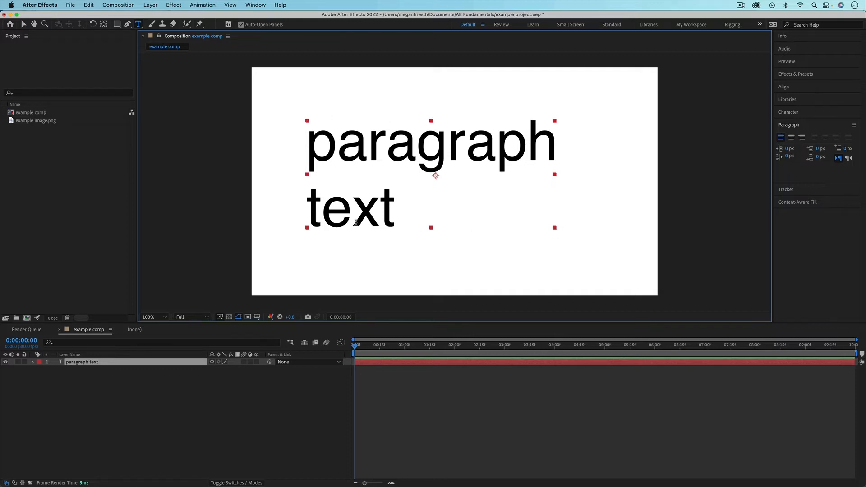
pyautogui.moveTo(560, 228)
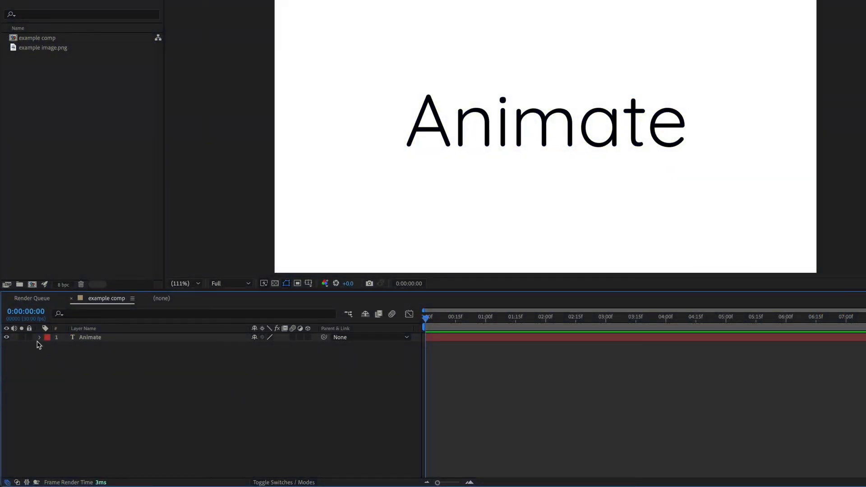
# Step: Reveal the Animate layer's properties and keyframe its position and opacity
pyautogui.click(39, 337)
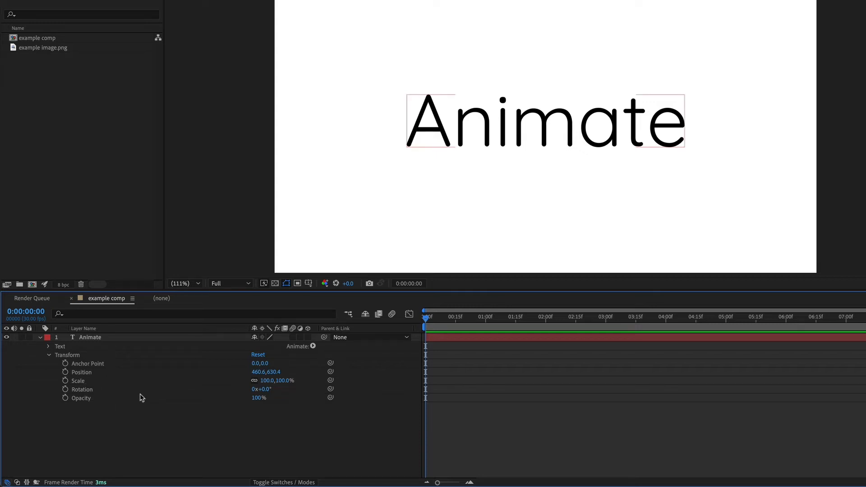
pyautogui.moveTo(124, 389)
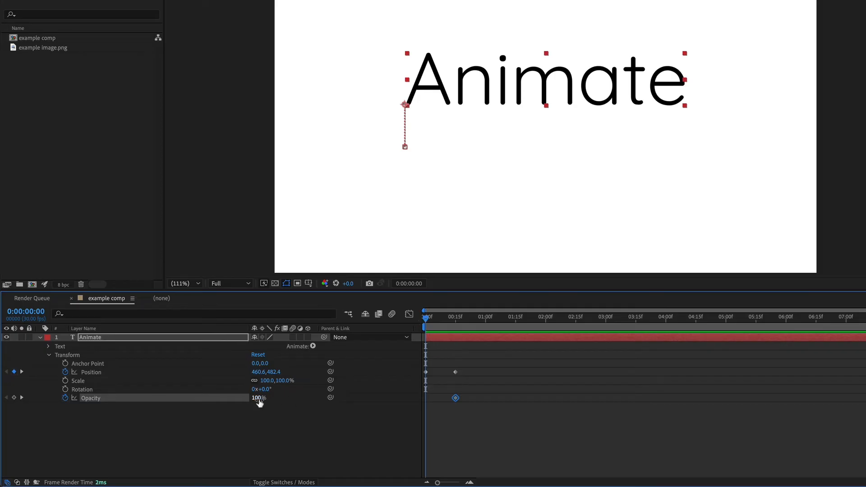
pyautogui.write('1')
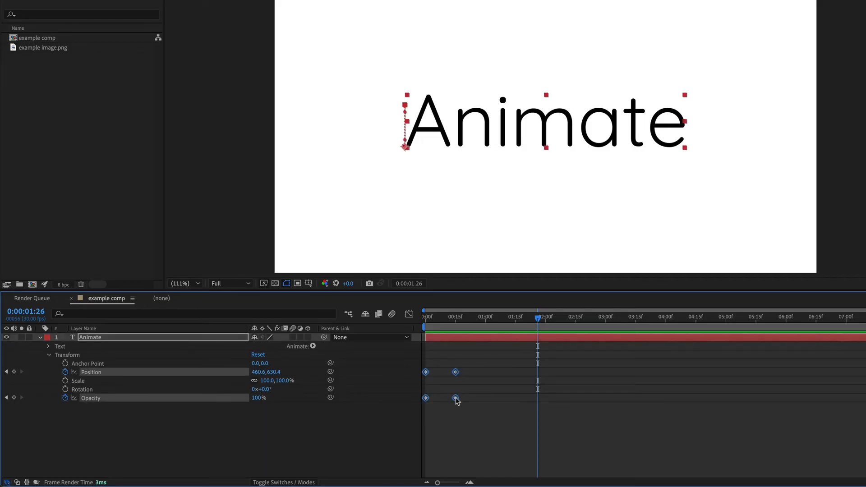
# Step: Apply Easy Ease Out to the position and opacity keyframes
pyautogui.rightClick(457, 399)
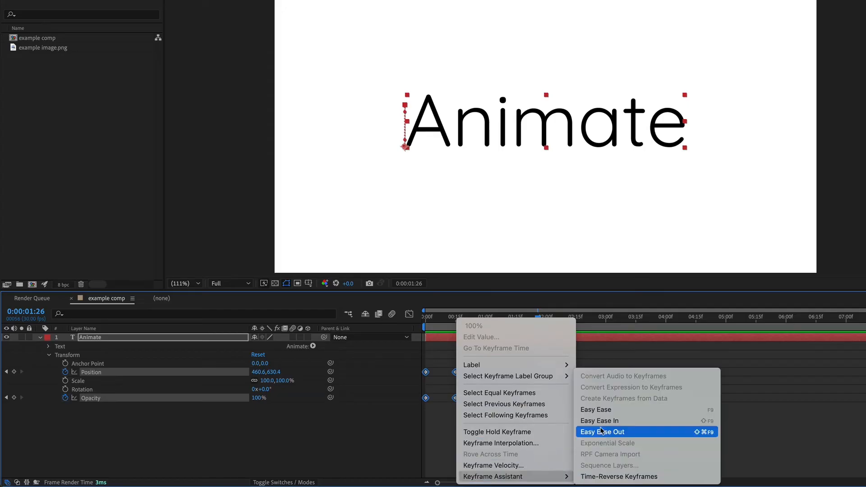
pyautogui.click(603, 431)
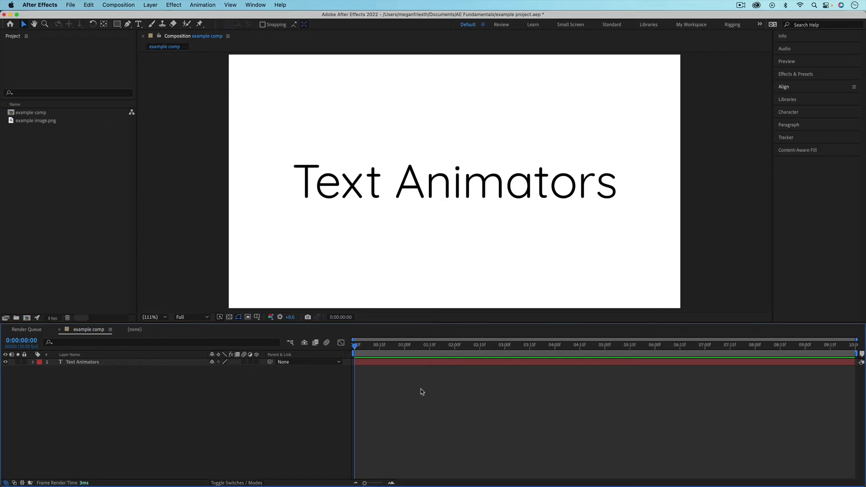
pyautogui.moveTo(767, 167)
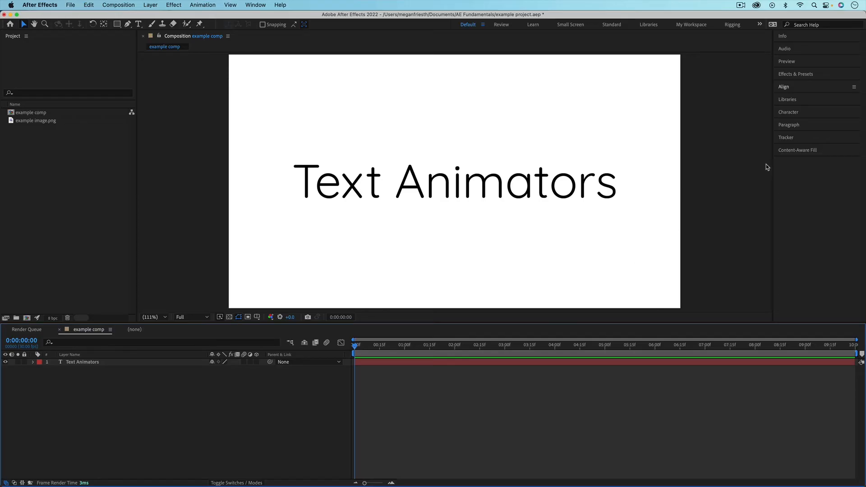
# Step: Search presets for 'type' and apply Typewriter to the Text Animators layer
pyautogui.click(796, 73)
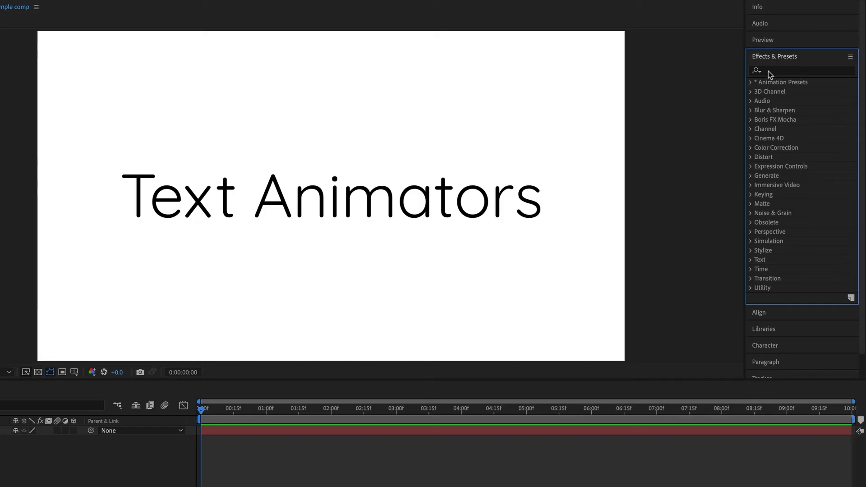
pyautogui.click(801, 70)
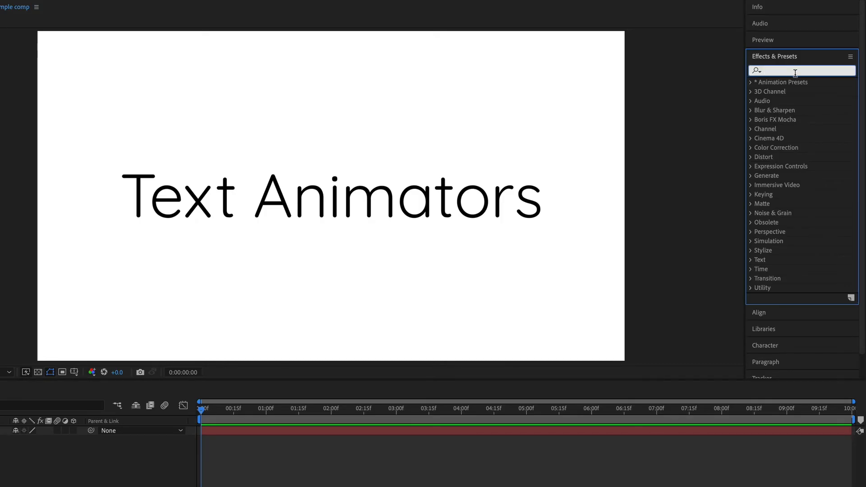
pyautogui.write('type')
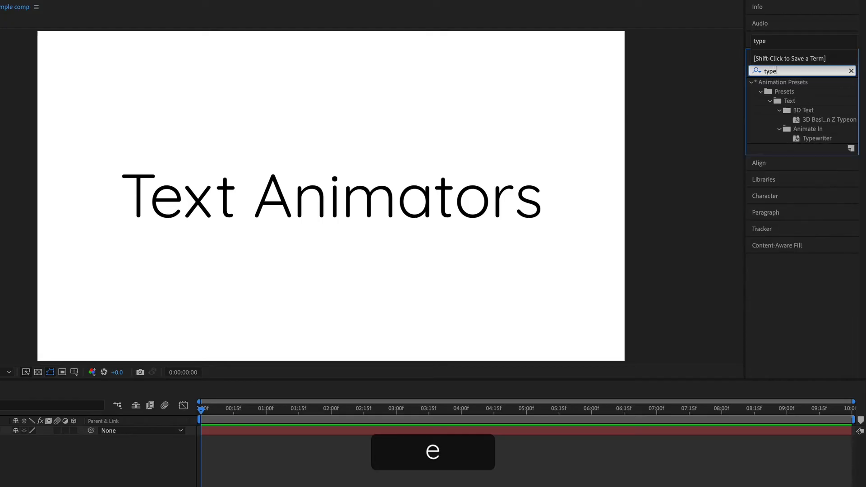
pyautogui.click(819, 138)
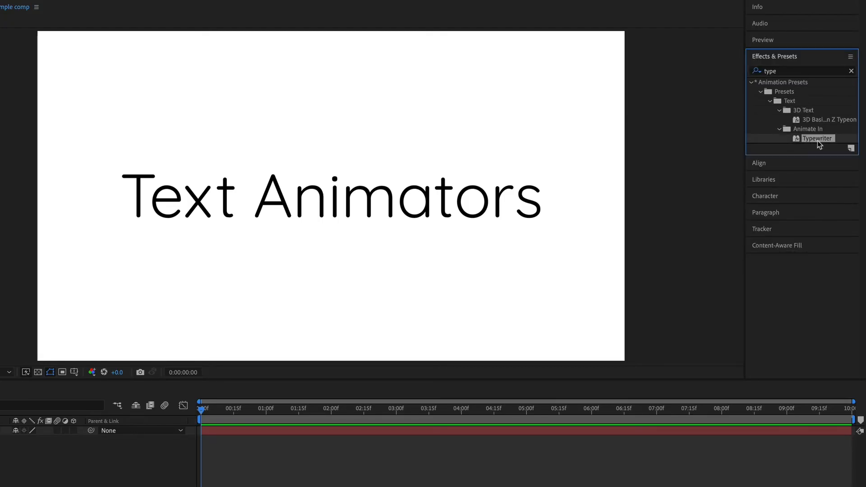
pyautogui.moveTo(818, 138); pyautogui.dragTo(348, 445)
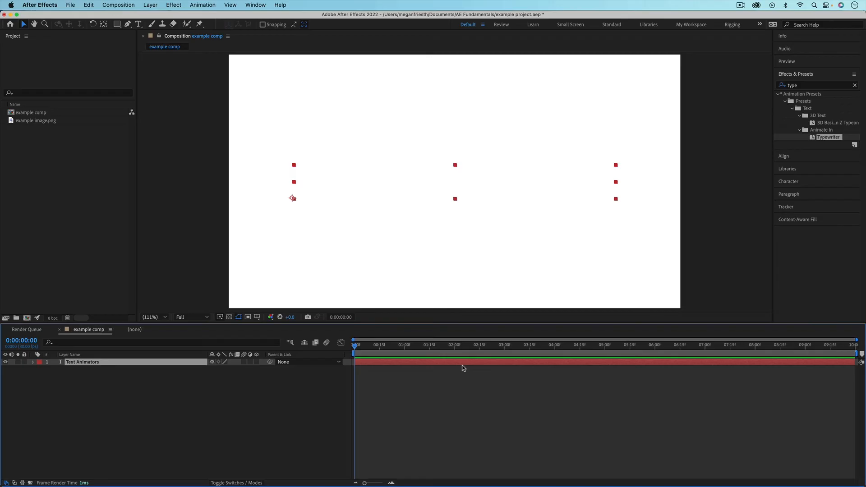
pyautogui.moveTo(462, 411)
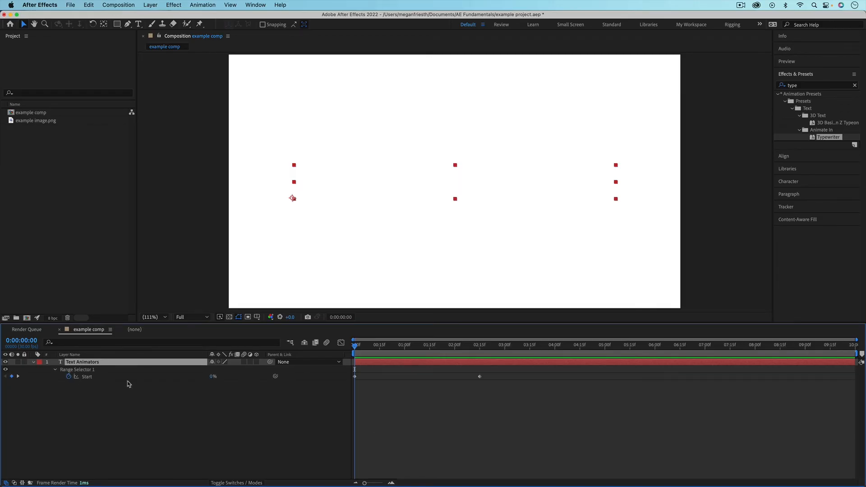
pyautogui.moveTo(411, 382)
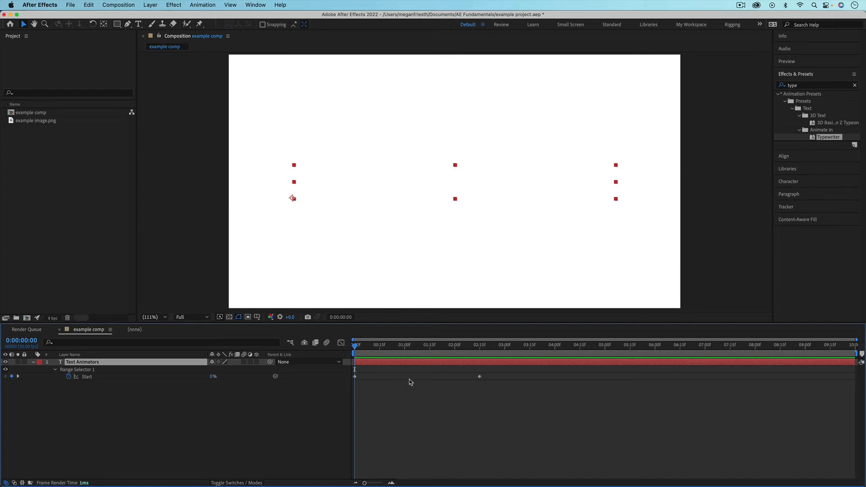
pyautogui.moveTo(397, 398)
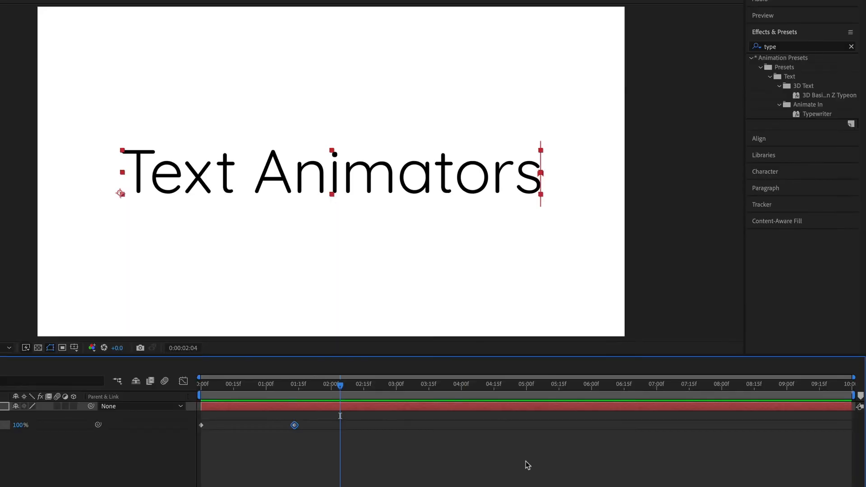
pyautogui.moveTo(851, 46)
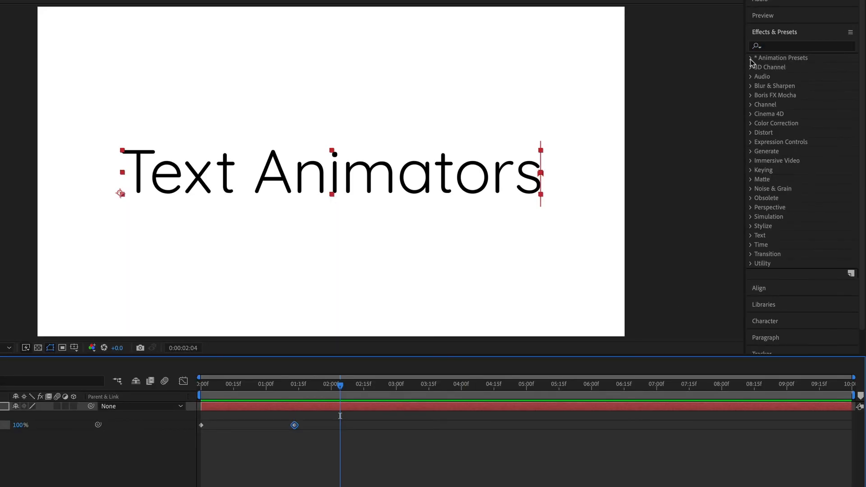
# Step: Expand Animation Presets > Presets > Text > Animate In and bring up the panel's options menu
pyautogui.click(751, 58)
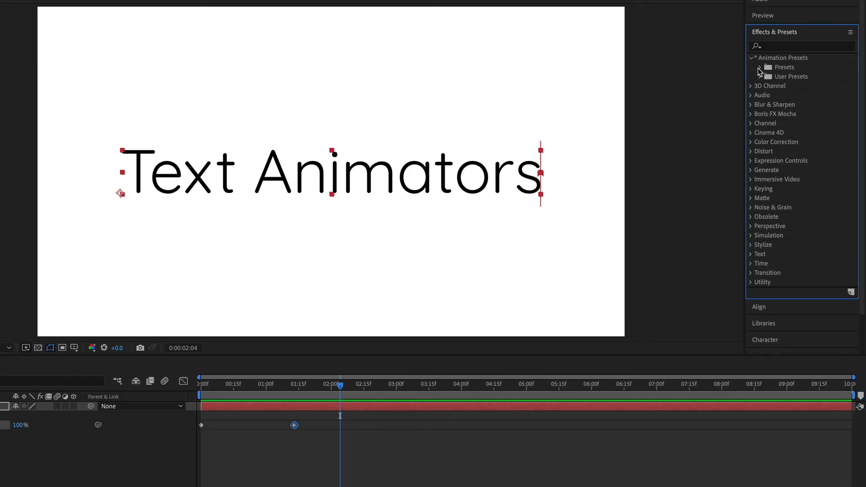
pyautogui.click(761, 67)
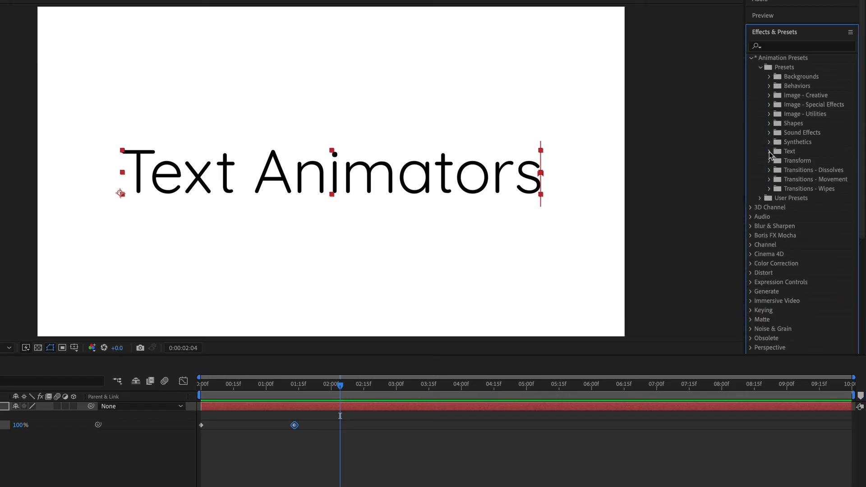
pyautogui.click(771, 151)
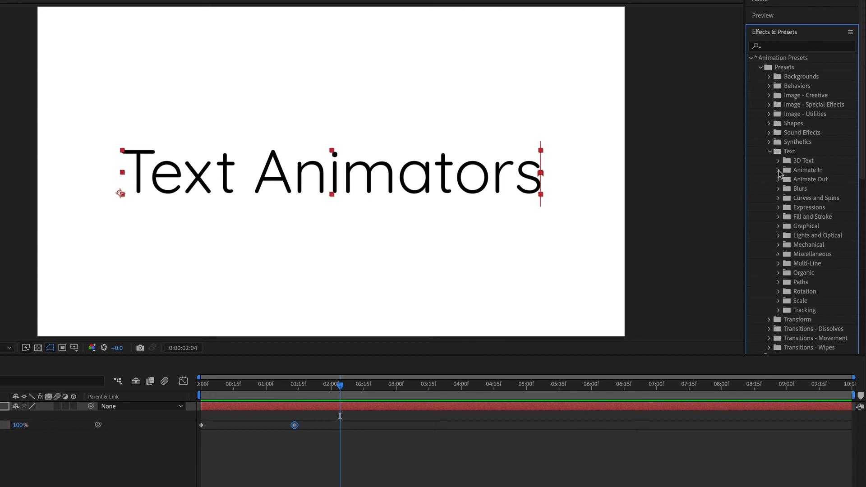
pyautogui.click(779, 170)
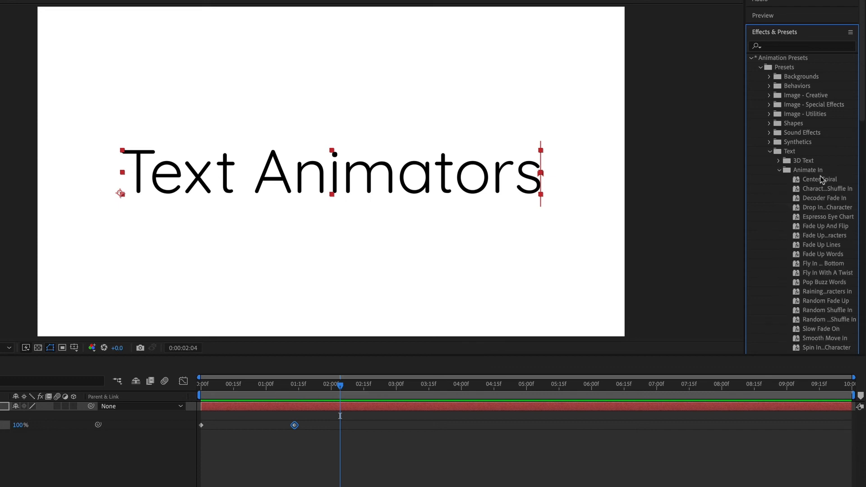
pyautogui.moveTo(821, 343)
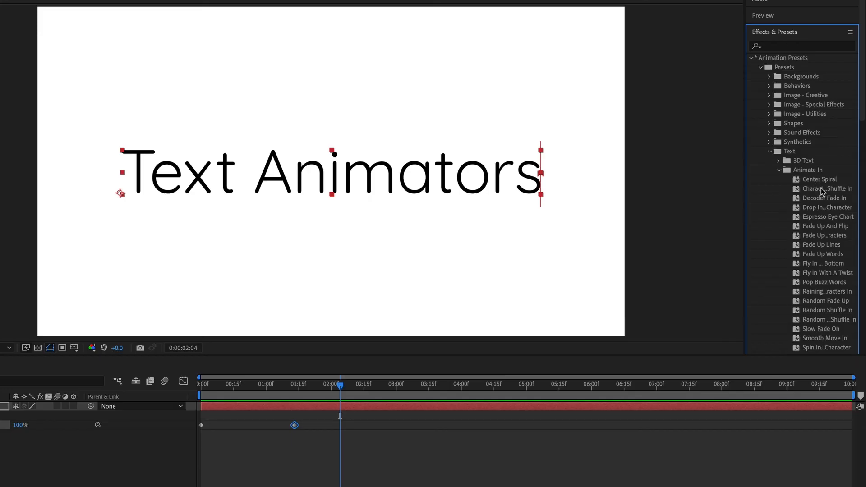
pyautogui.moveTo(824, 191)
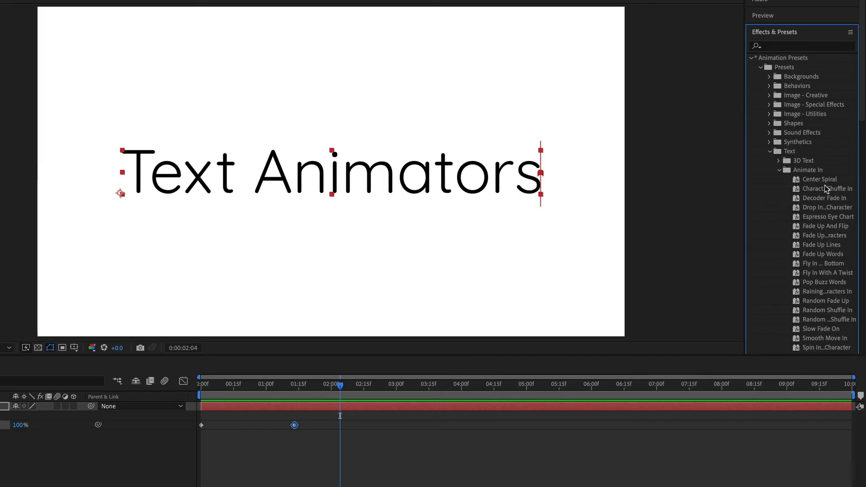
pyautogui.click(851, 32)
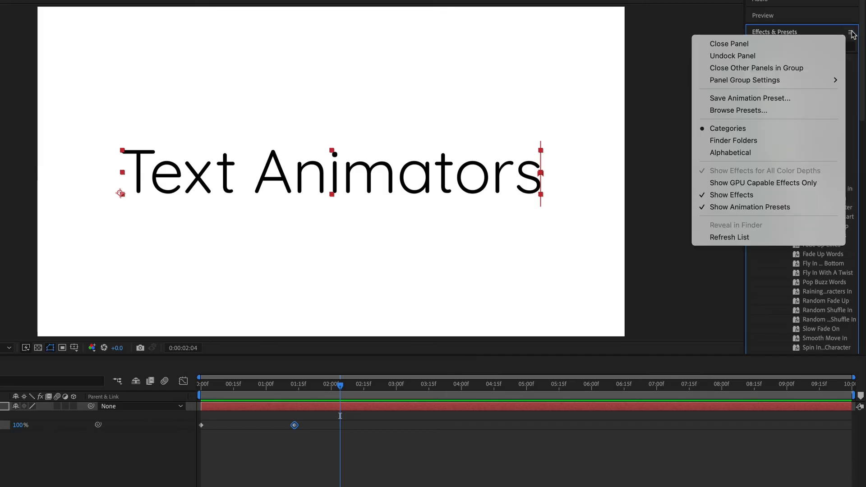
# Step: Browse the Text > Animate In preset thumbnails in Bridge, then return to the comp
pyautogui.click(739, 110)
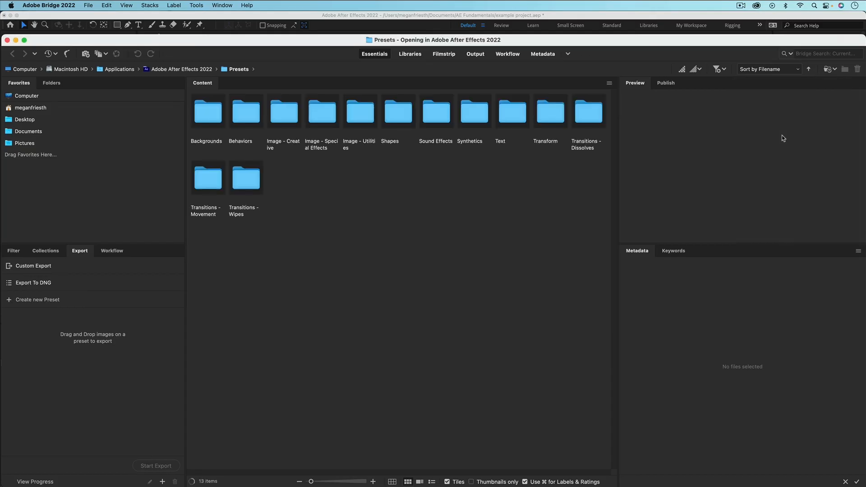
pyautogui.moveTo(496, 138)
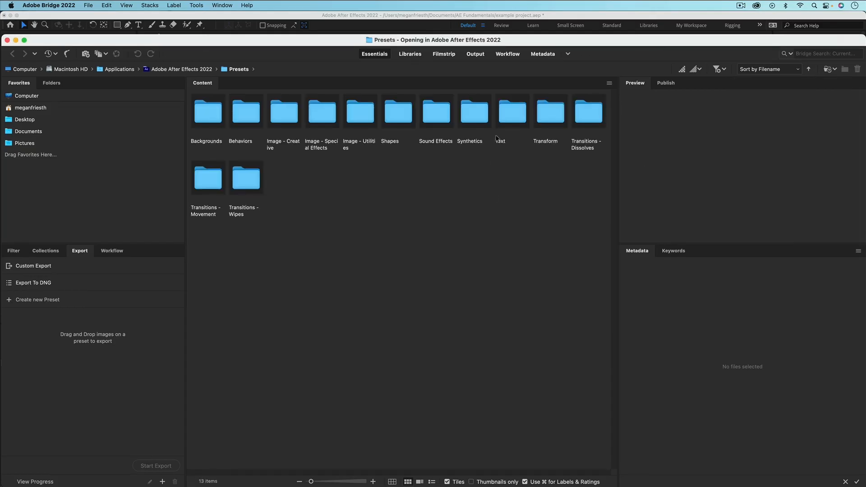
pyautogui.doubleClick(499, 112)
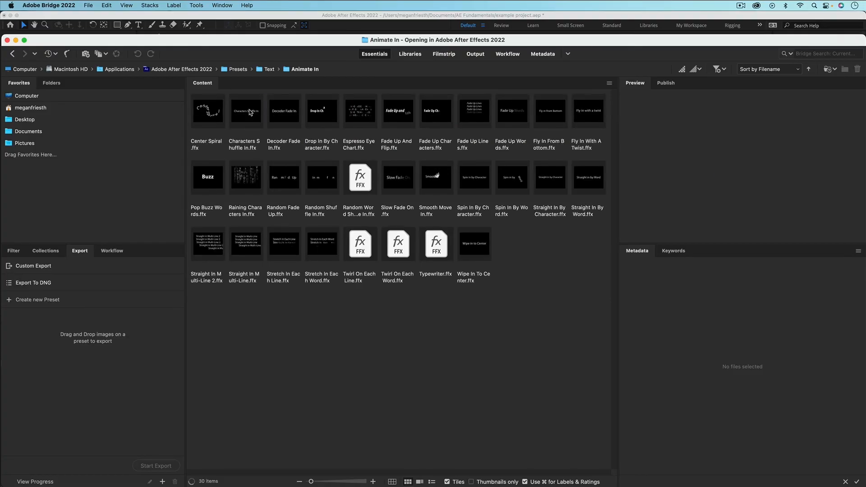
pyautogui.click(207, 112)
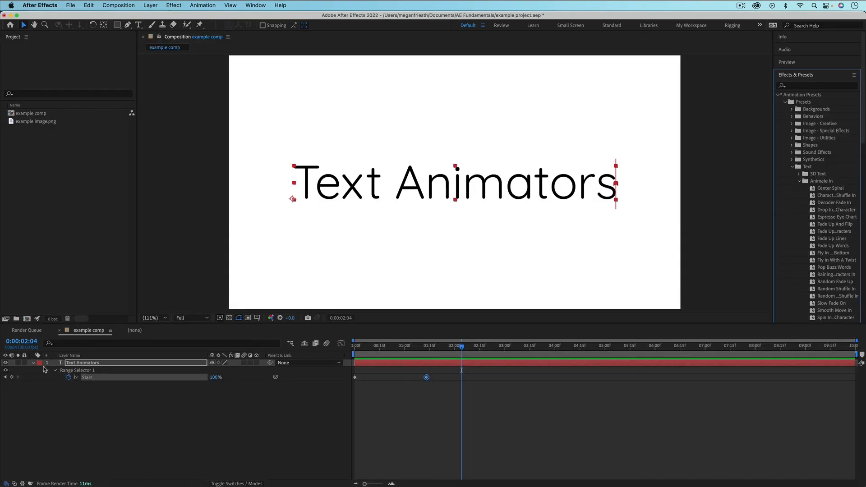
# Step: Collapse then fully expand the layer to show Animator 1 > Range Selector 1 with Start, End, Offset
pyautogui.click(55, 363)
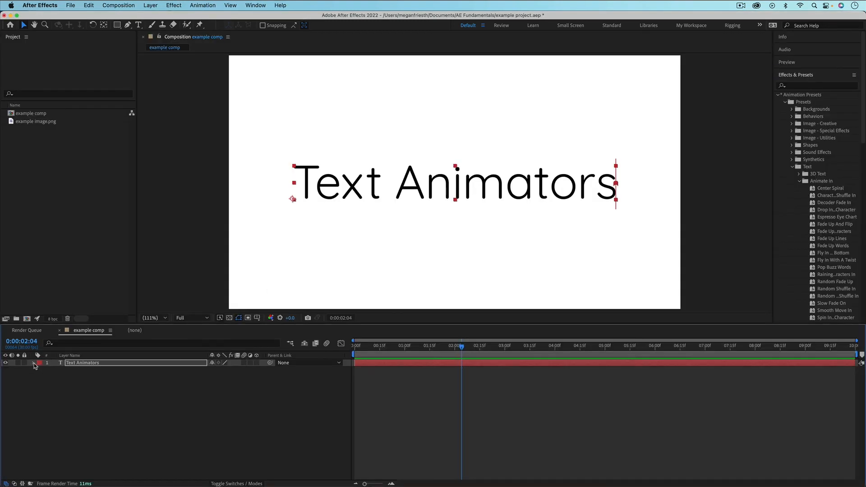
pyautogui.click(34, 363)
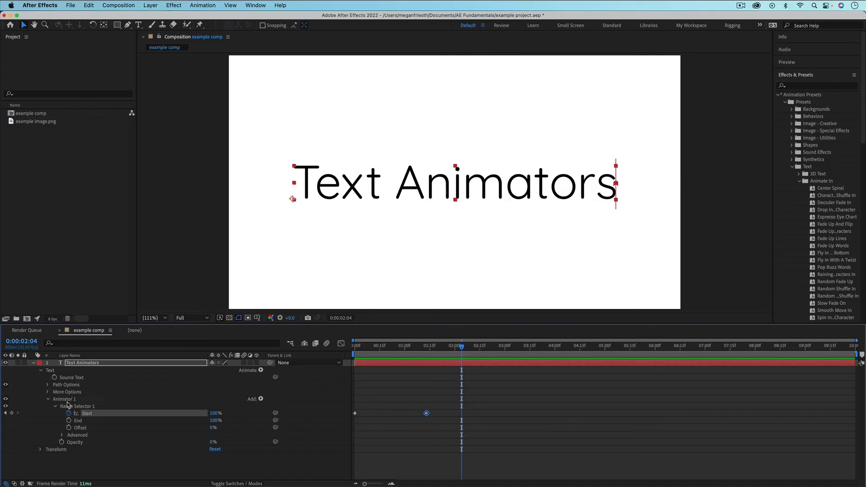